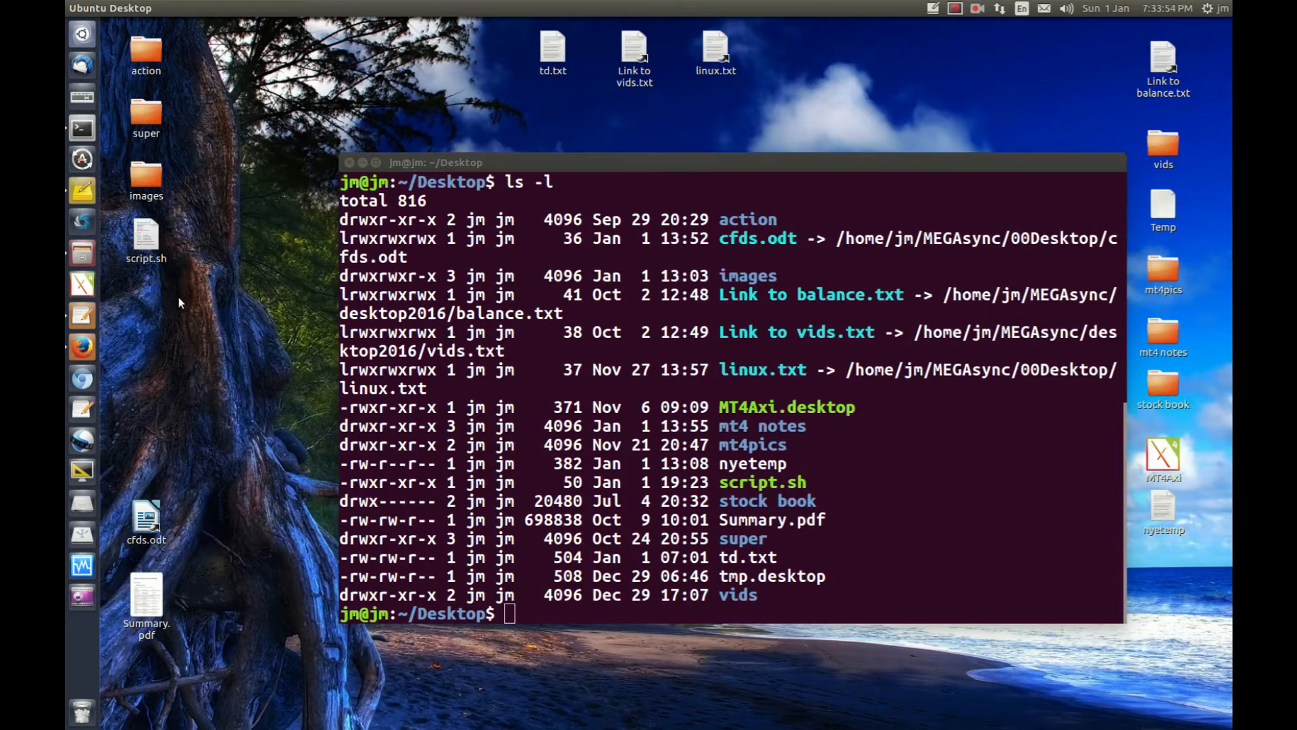
- Select script.sh and run chmod -x script.sh to remove its execute permission
left_click(146, 236)
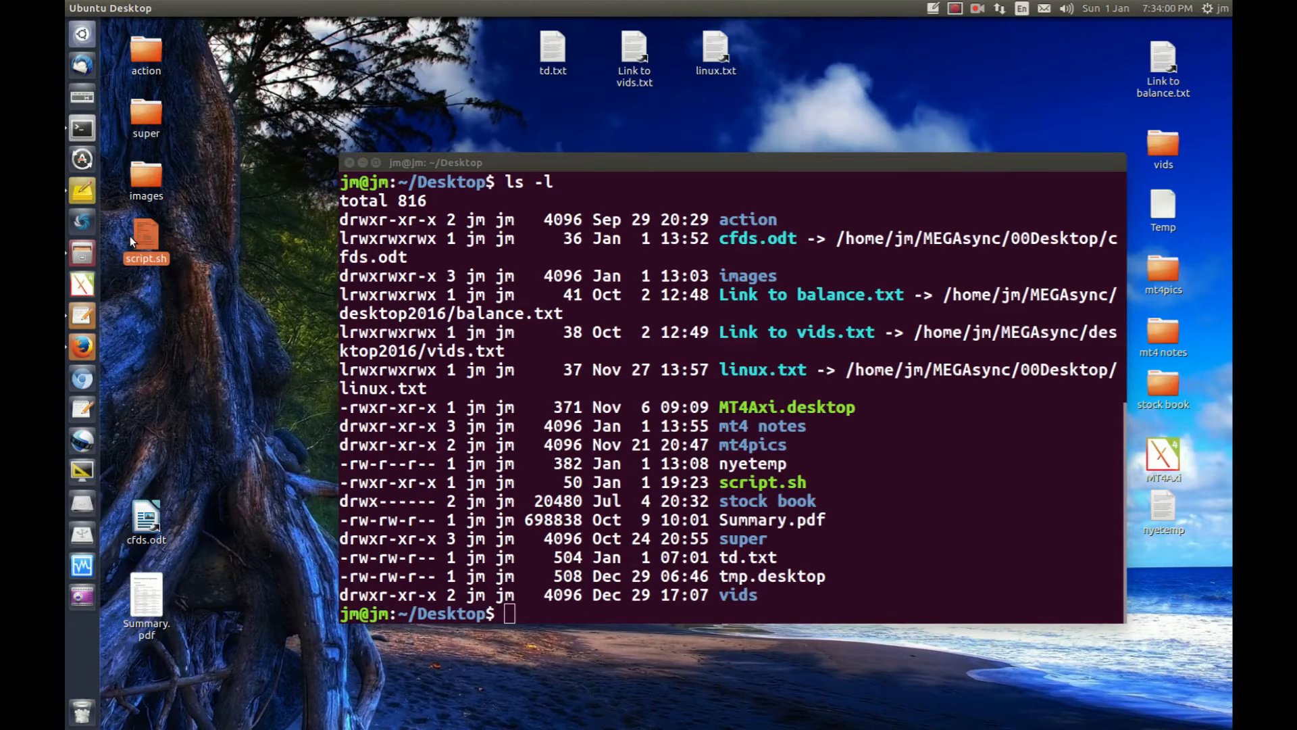
mouse_move(180, 285)
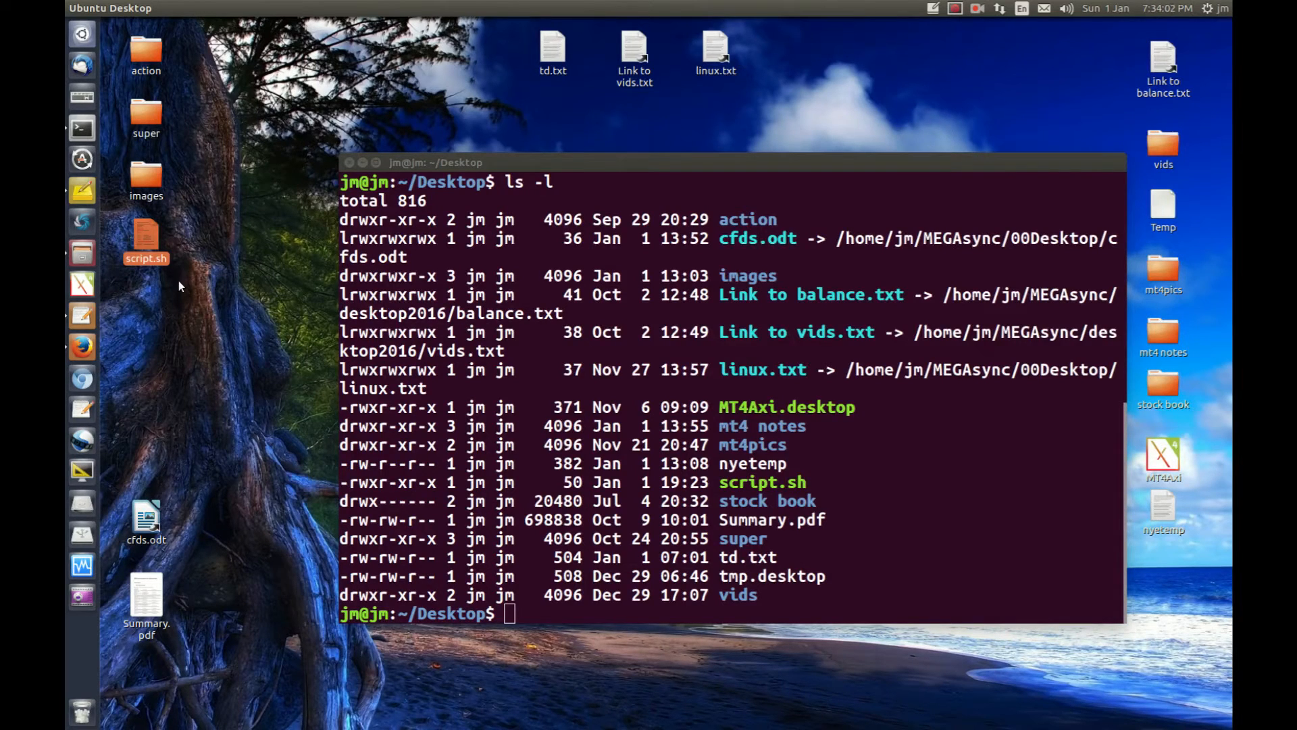
mouse_move(160, 280)
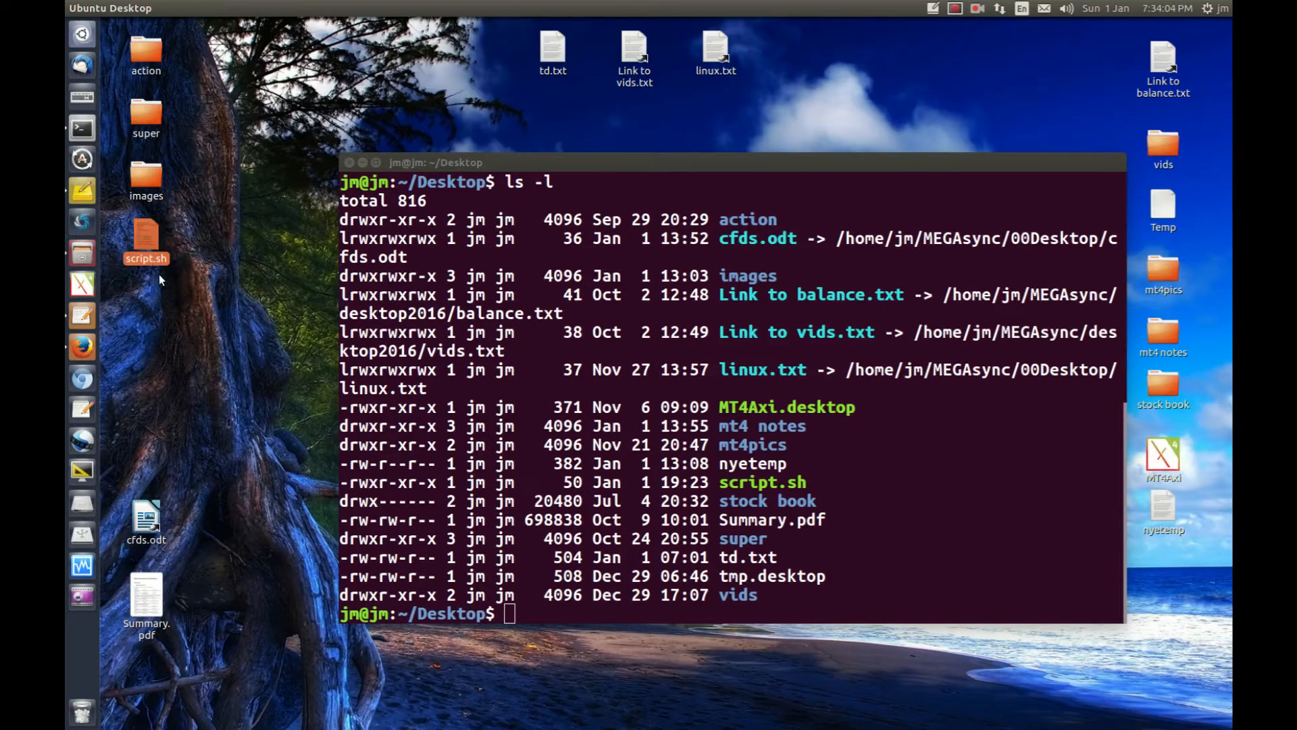
mouse_move(782, 529)
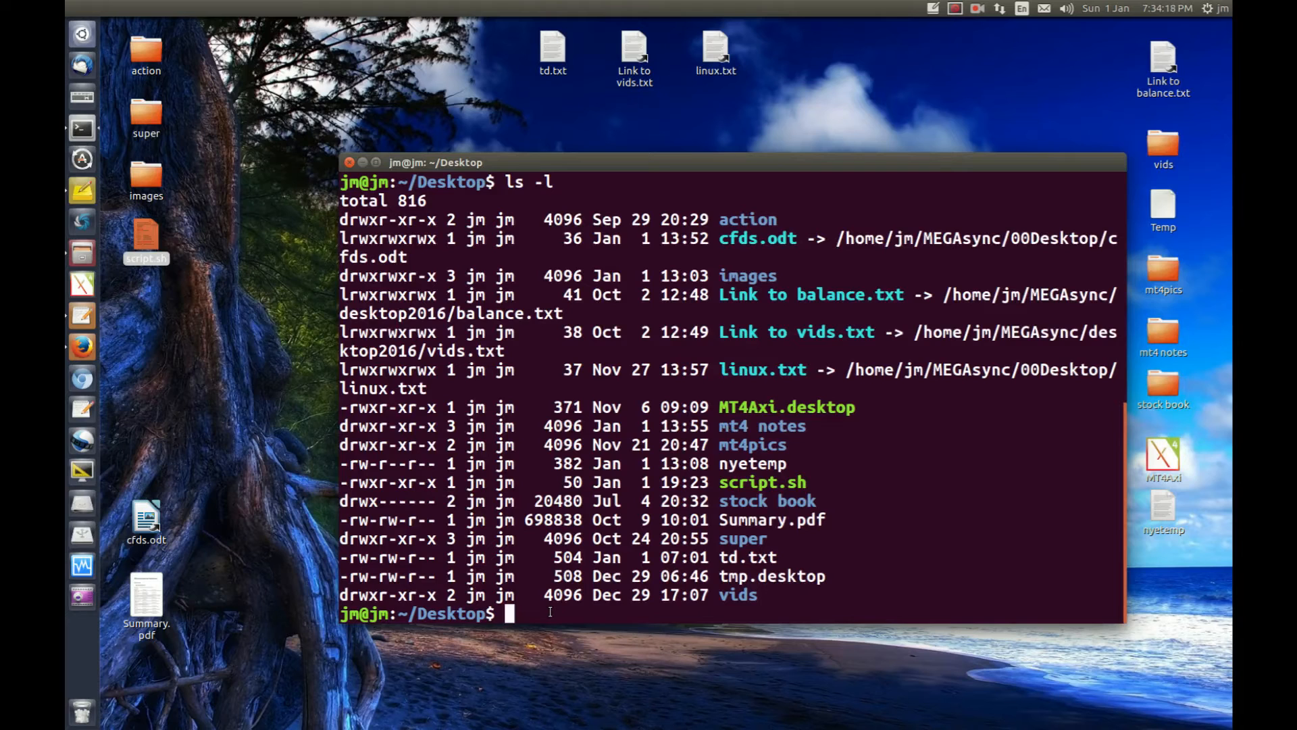
type("chmod")
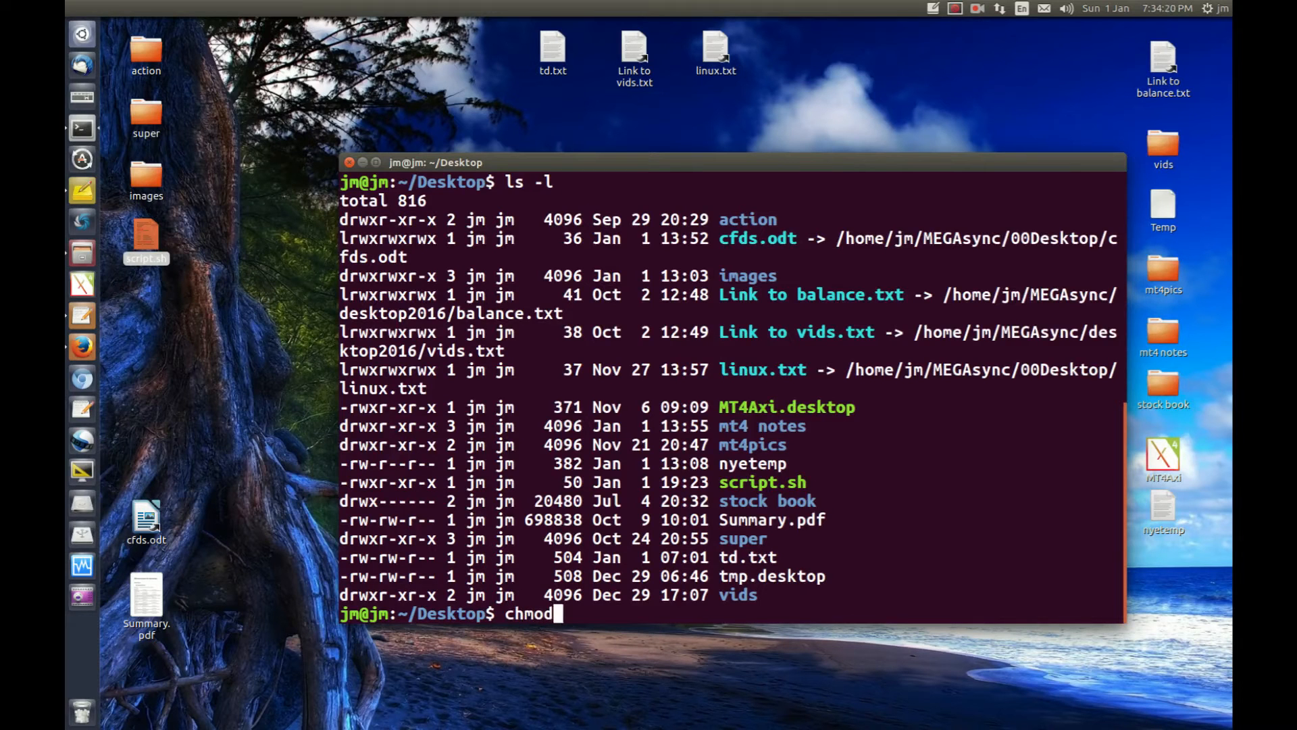
type("-")
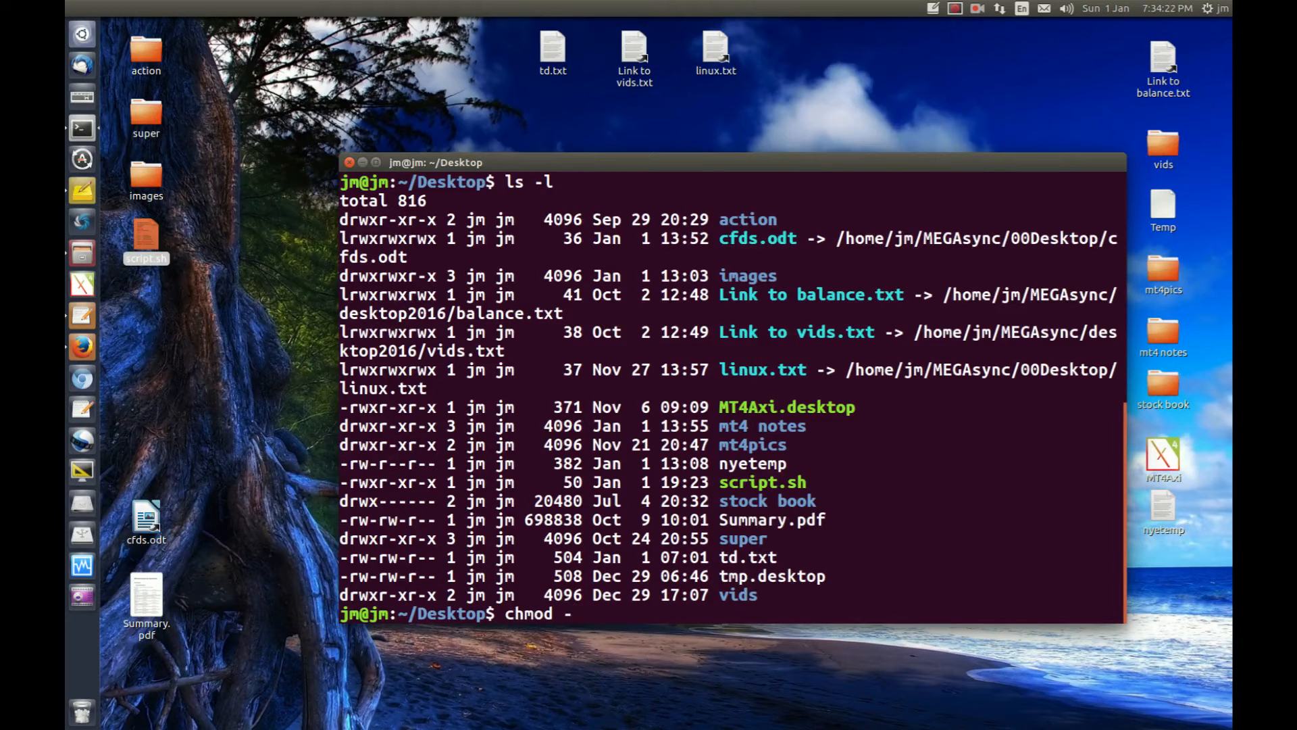
type("x")
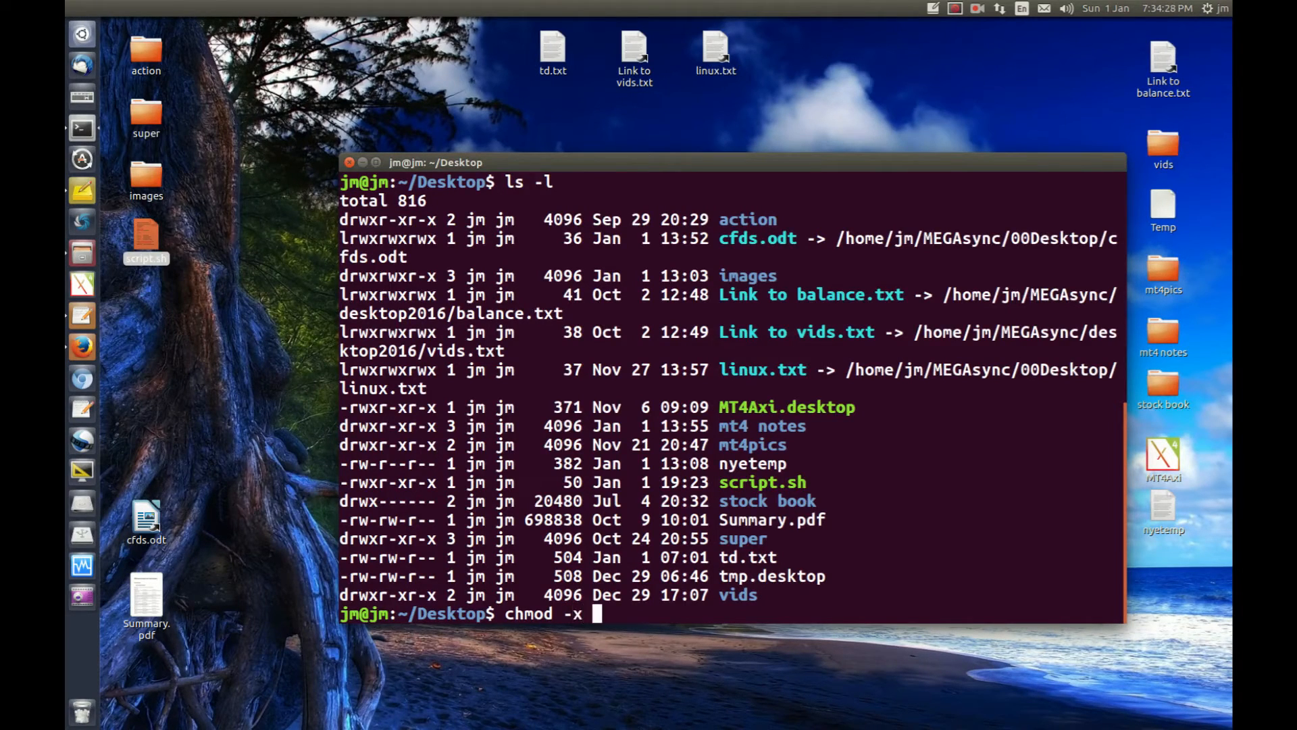
type("script.sh")
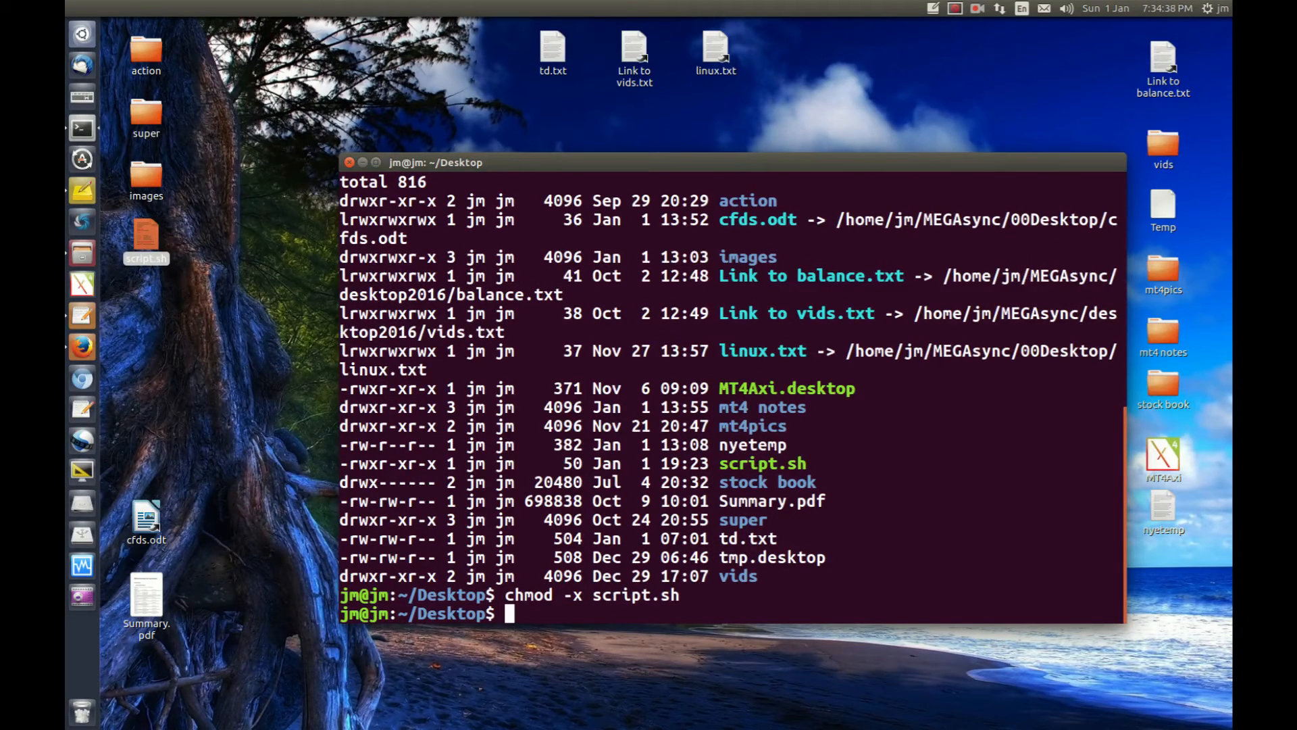
- Run ls -l to confirm script.sh now shows -rw-r--r--
type("ls -l")
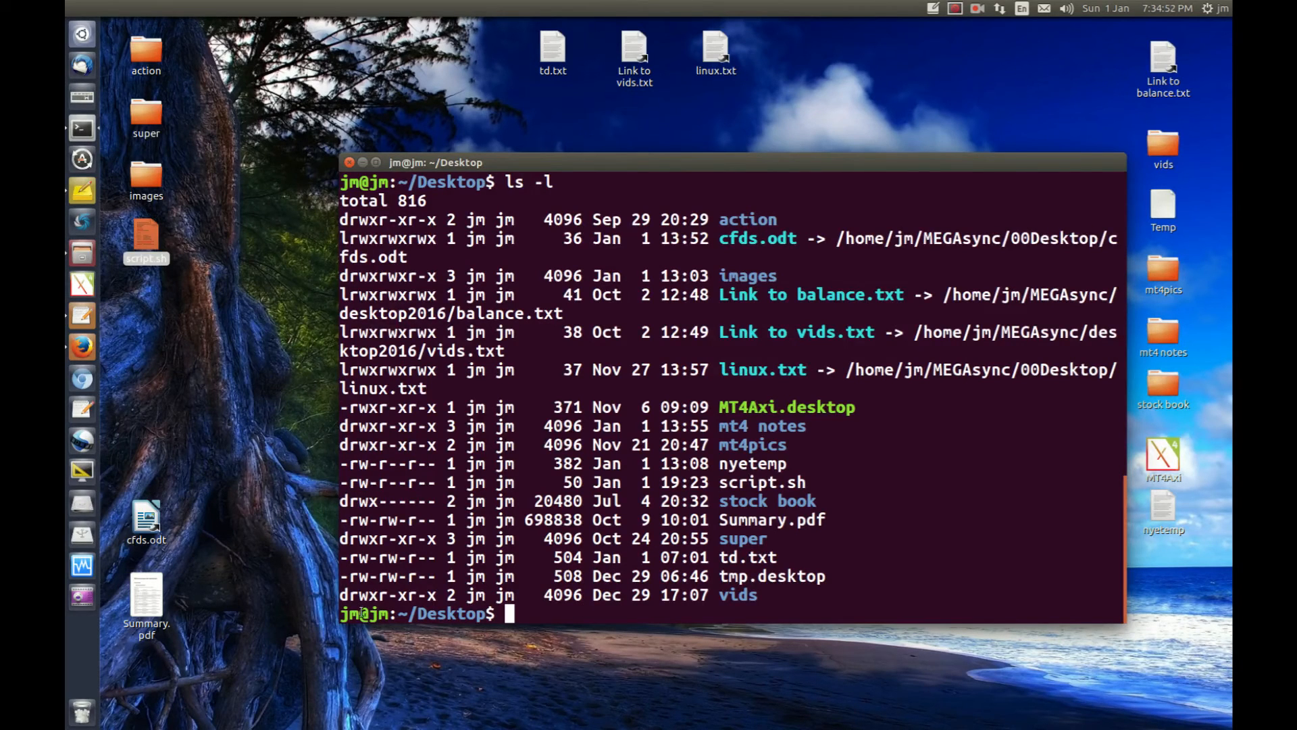
double_click(474, 464)
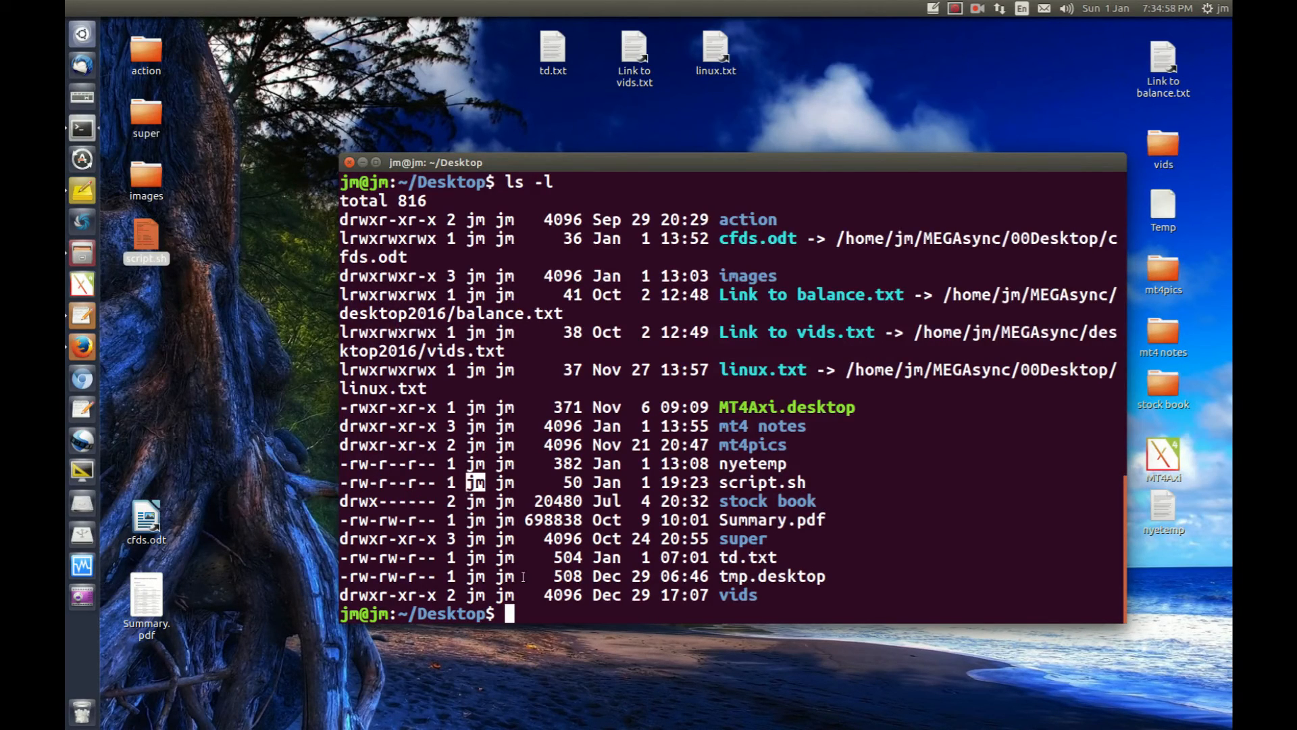
type("sudo")
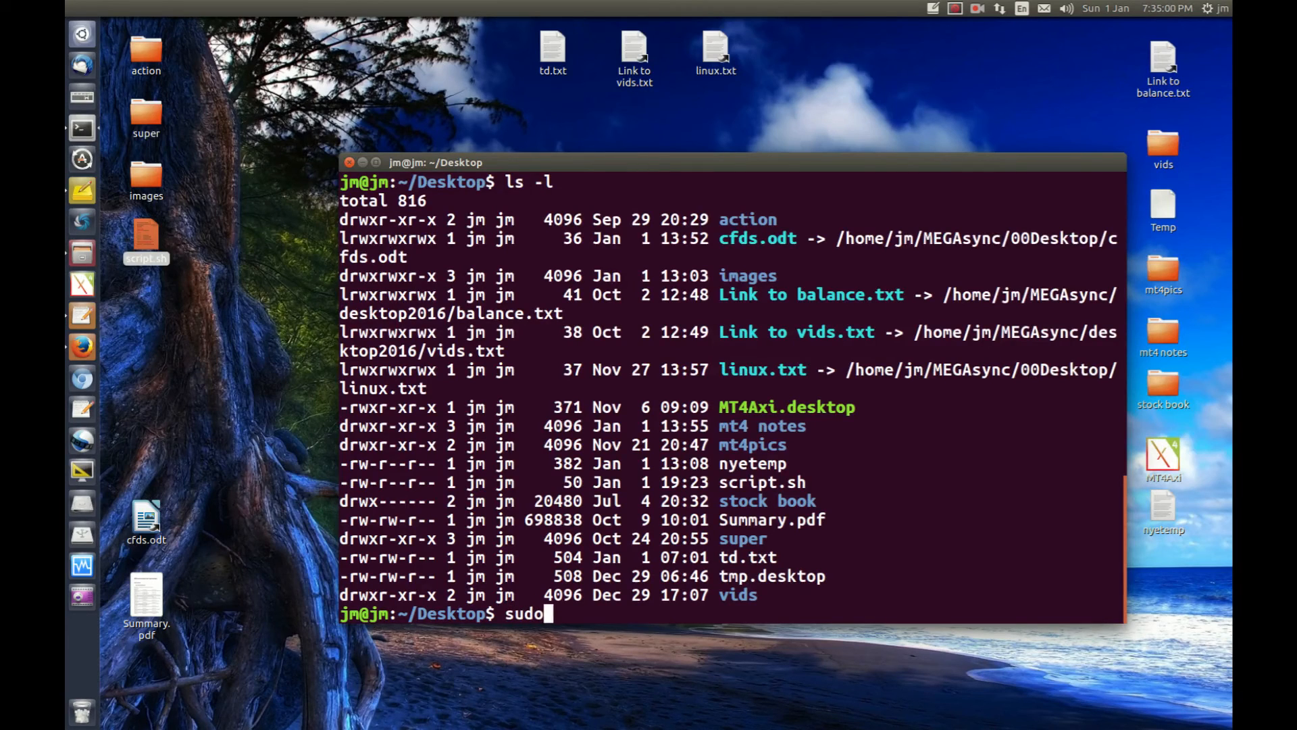
key("ctrl+c")
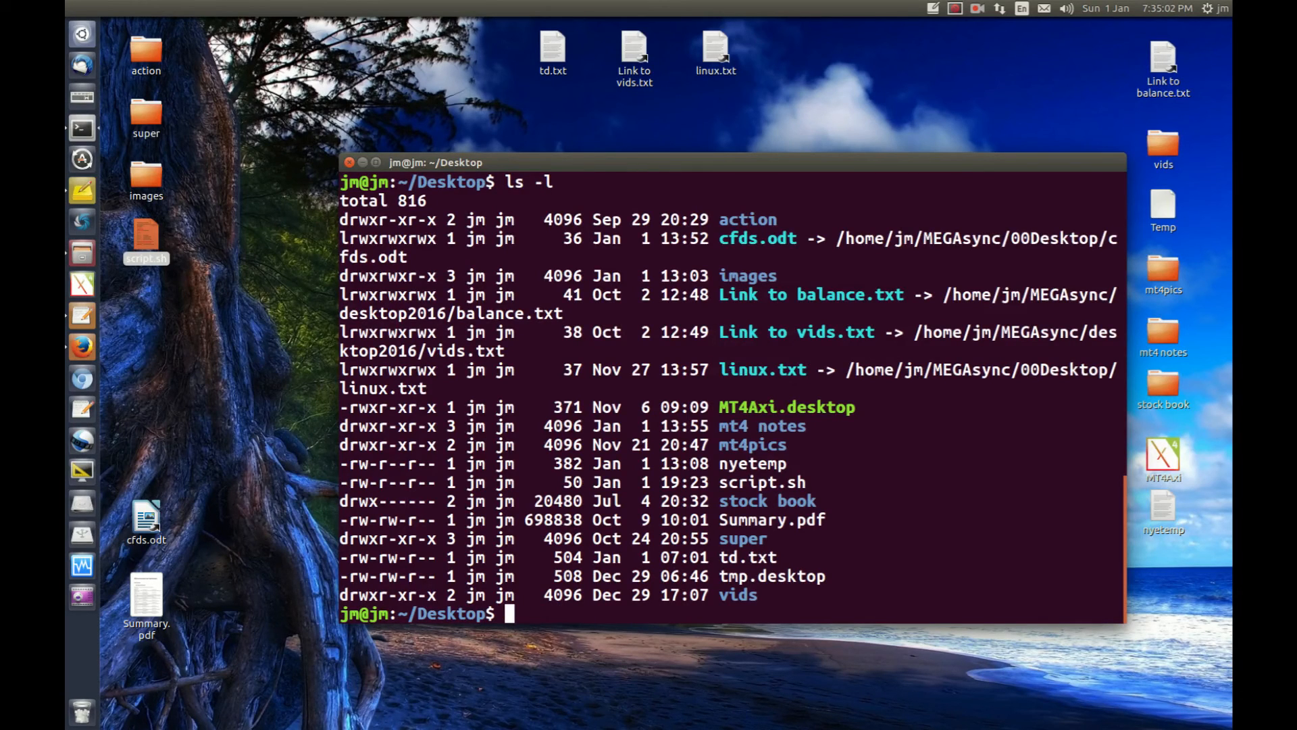